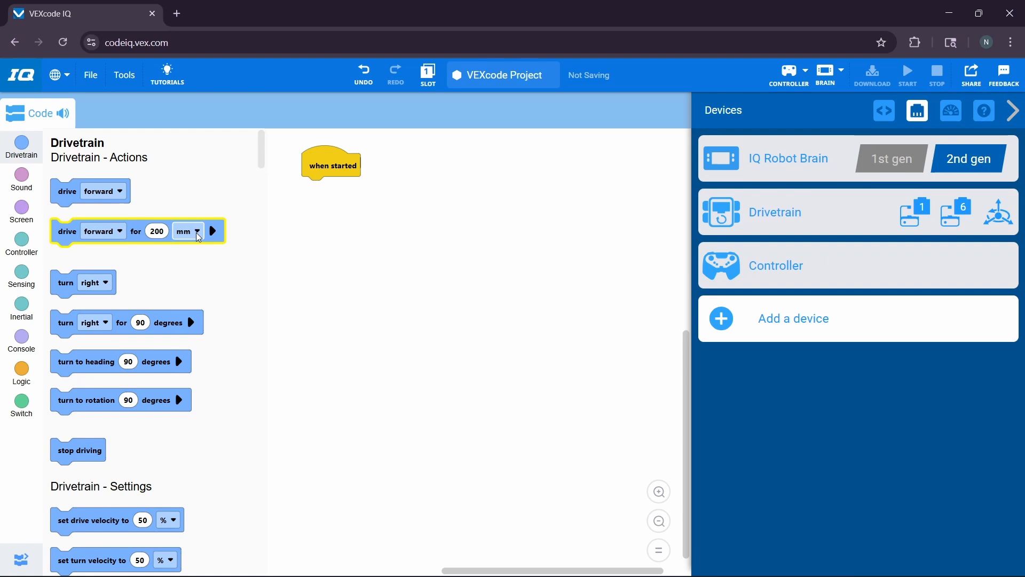
# Set the drive forward block to 10 inches under the when started block
pyautogui.click(186, 231)
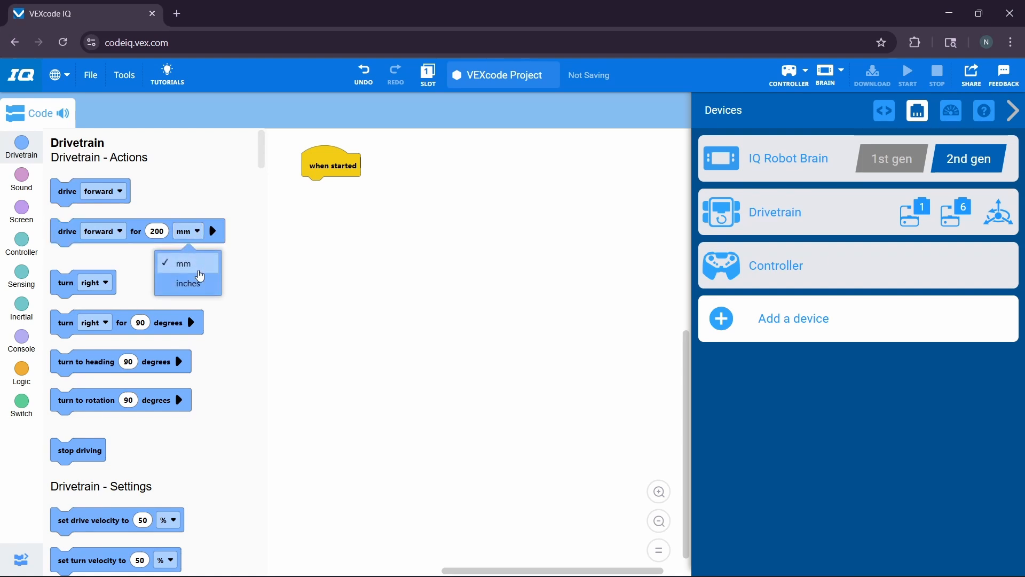
pyautogui.click(189, 283)
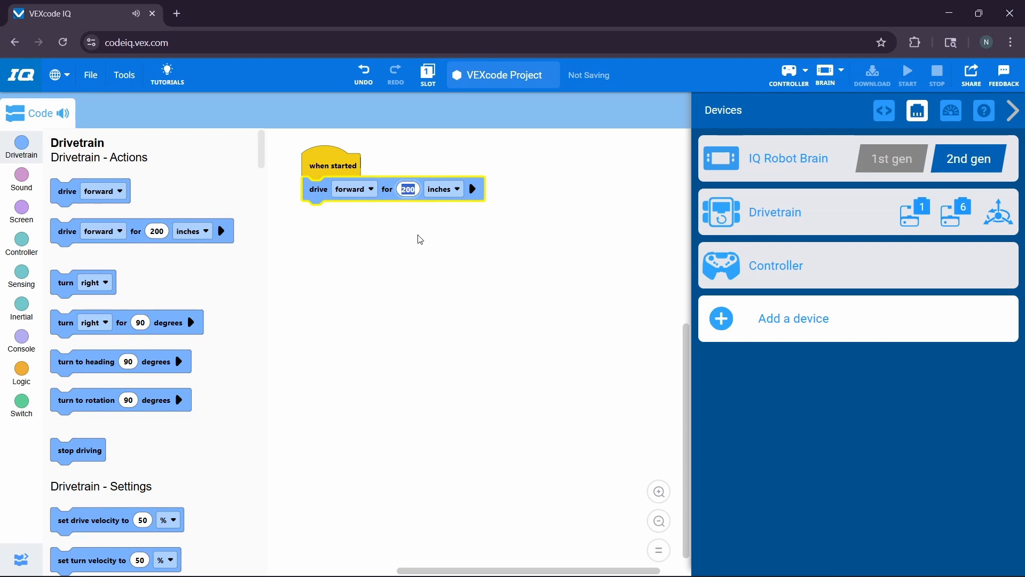
pyautogui.write('10')
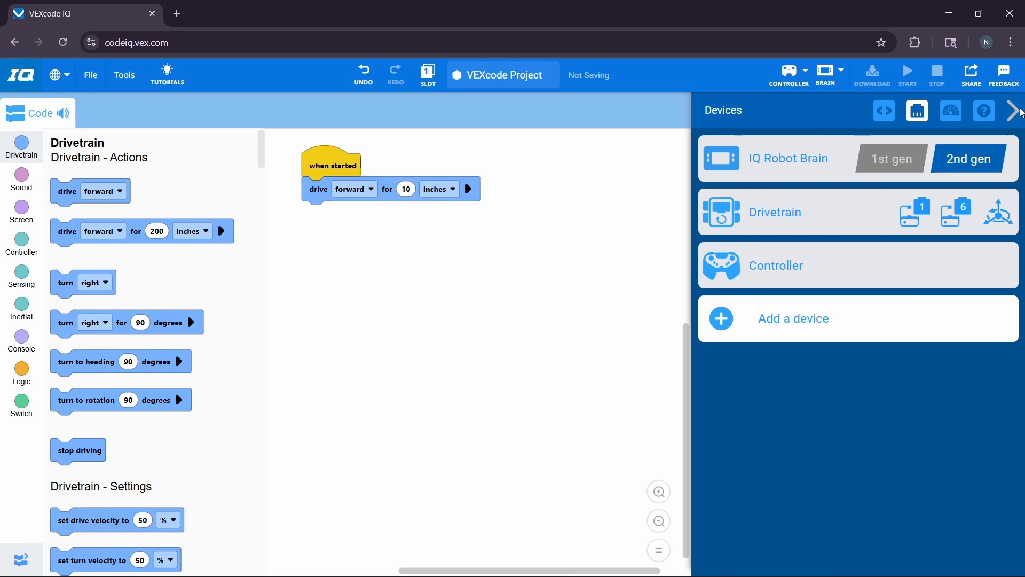
# Hide the Devices panel and show the Motion category's claw motor blocks
pyautogui.click(1014, 110)
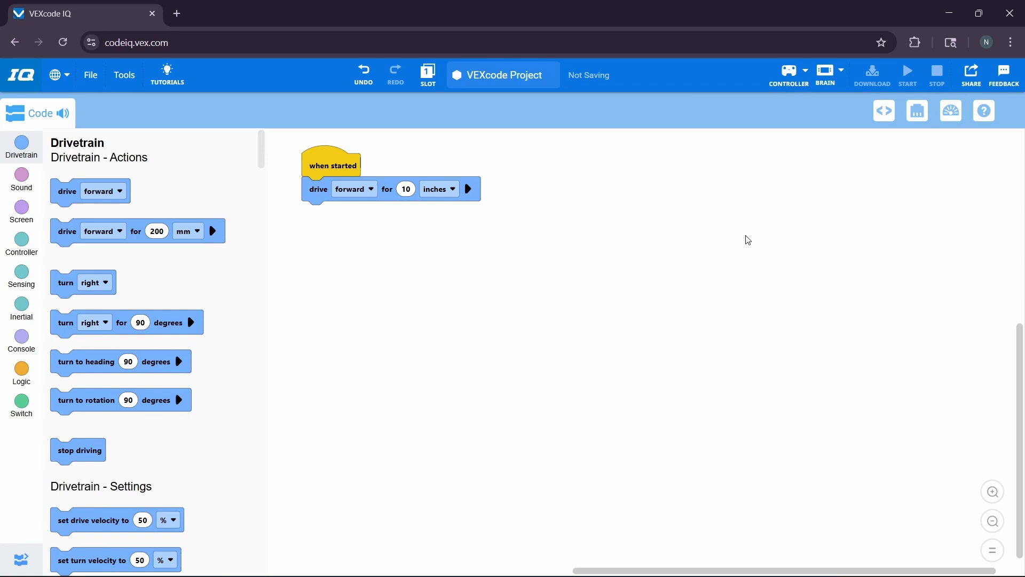
pyautogui.moveTo(656, 257)
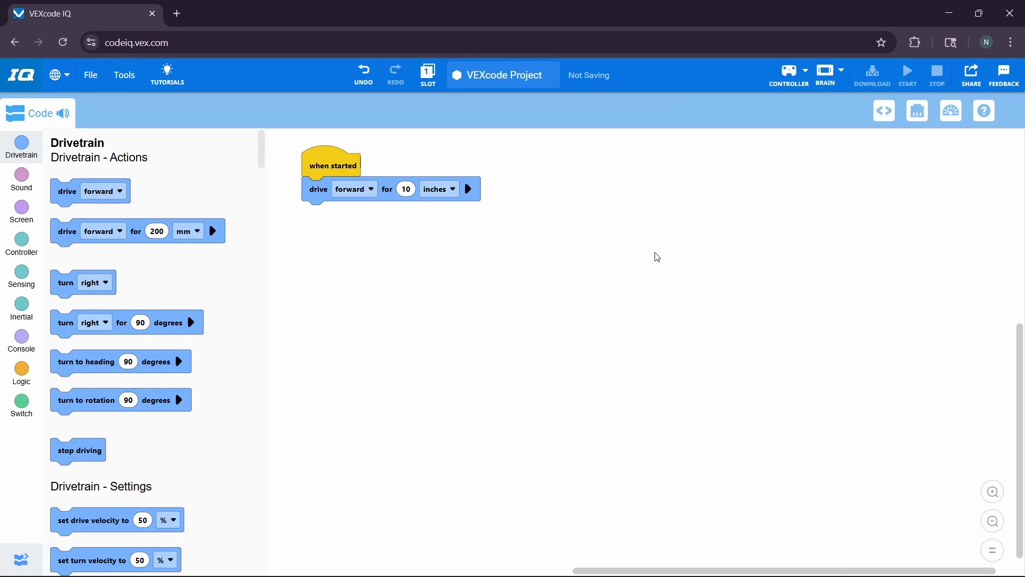
pyautogui.moveTo(640, 256)
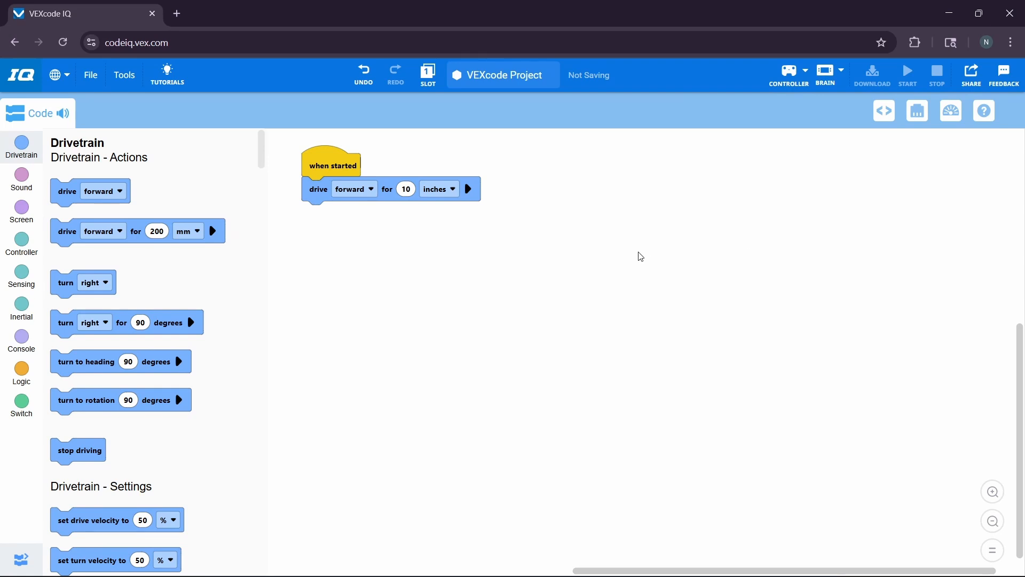
pyautogui.moveTo(624, 265)
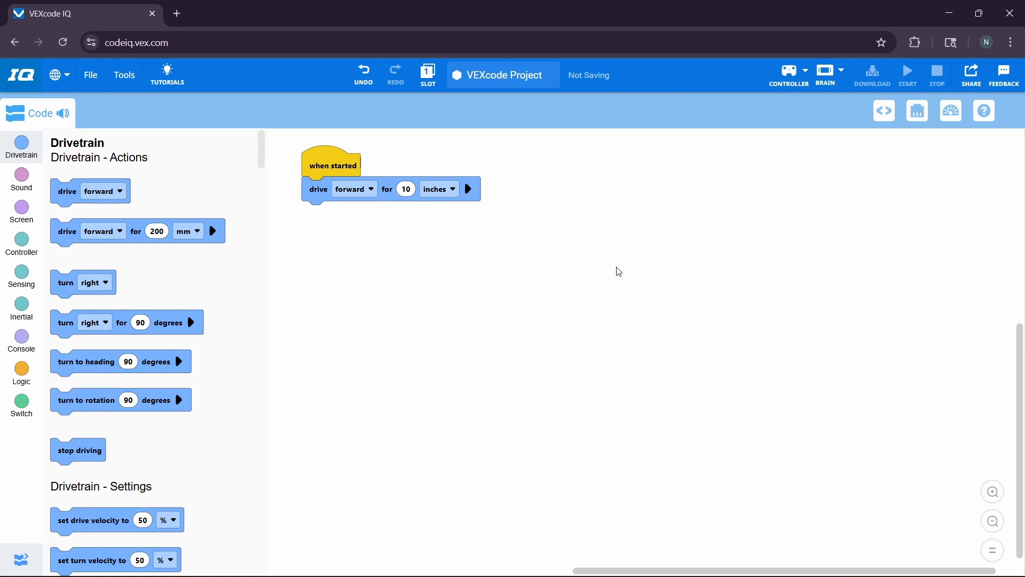
pyautogui.moveTo(608, 274)
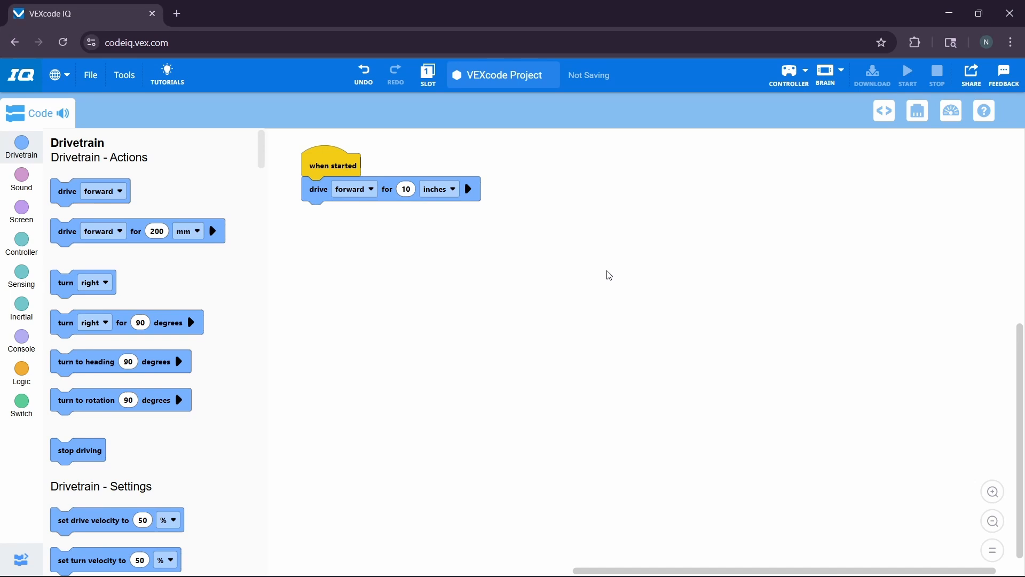
pyautogui.moveTo(602, 277)
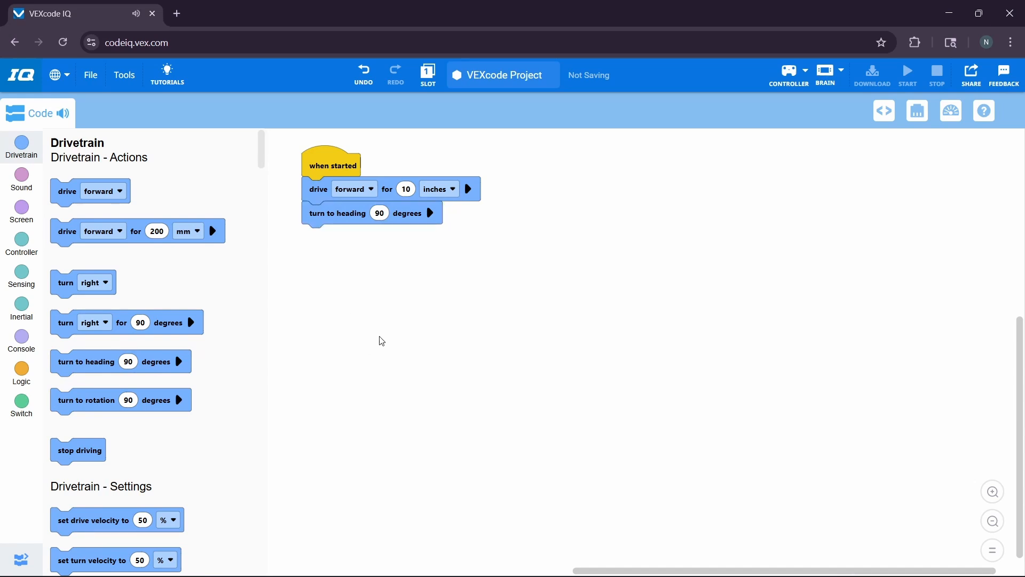
pyautogui.moveTo(385, 320)
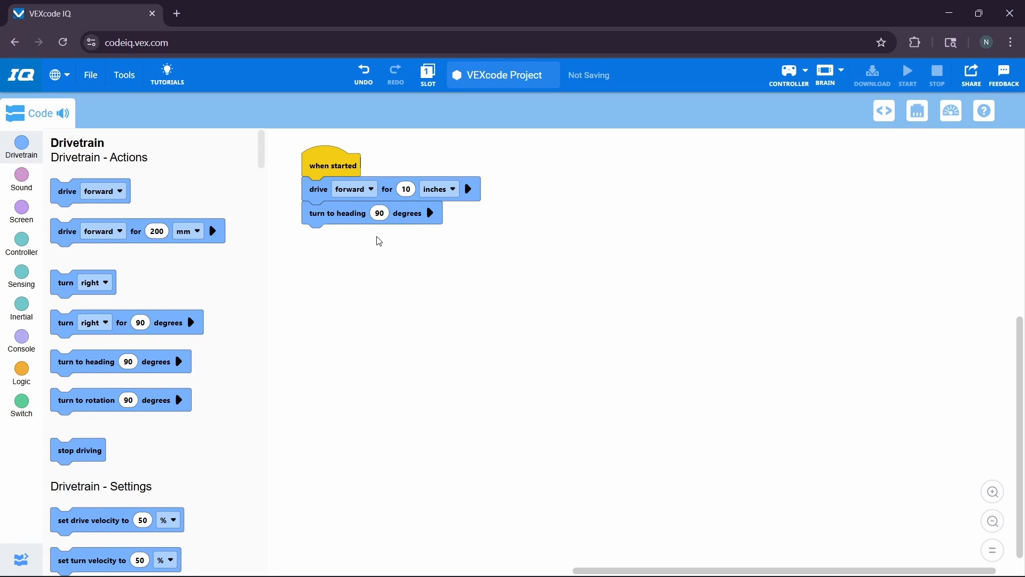
pyautogui.click(21, 175)
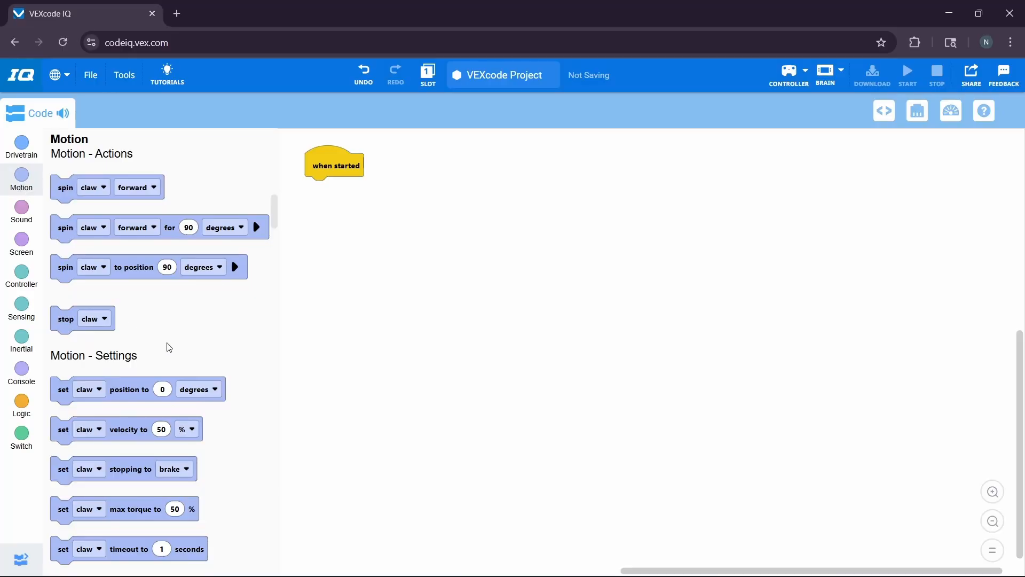
# Browse the Drivetrain velocity blocks, then show the claw motor blocks
pyautogui.click(21, 147)
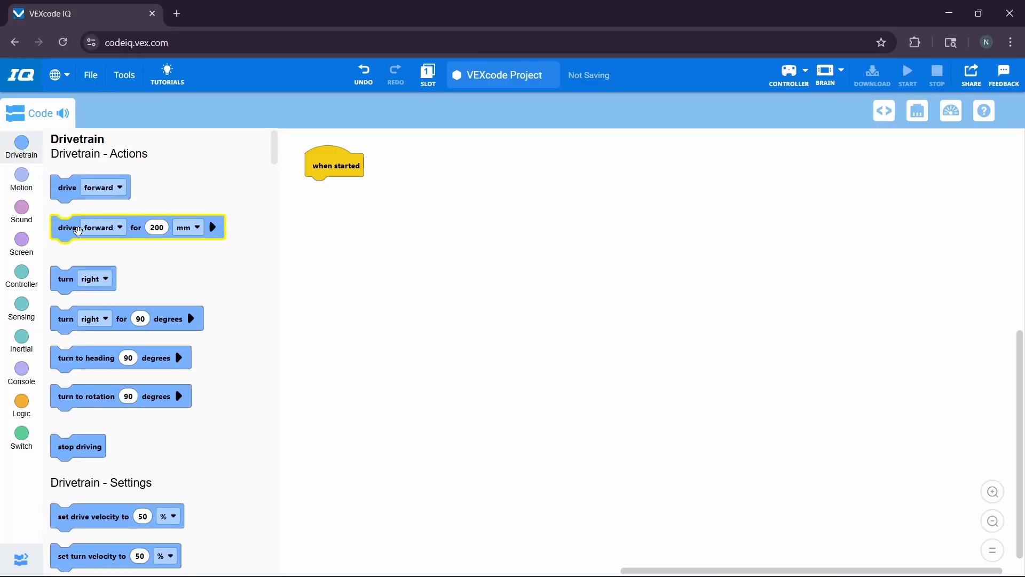
pyautogui.scroll(-3)
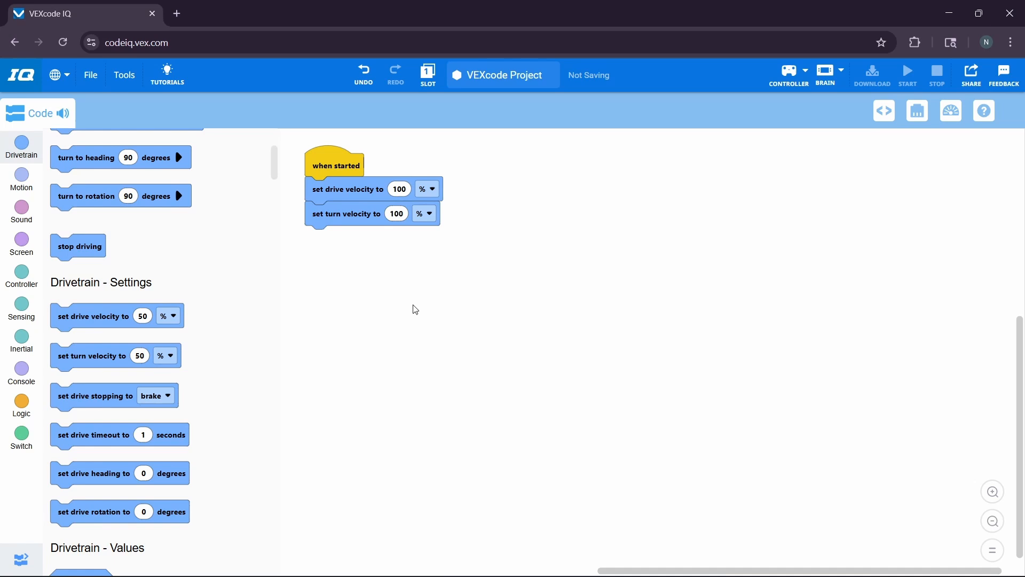
pyautogui.click(21, 180)
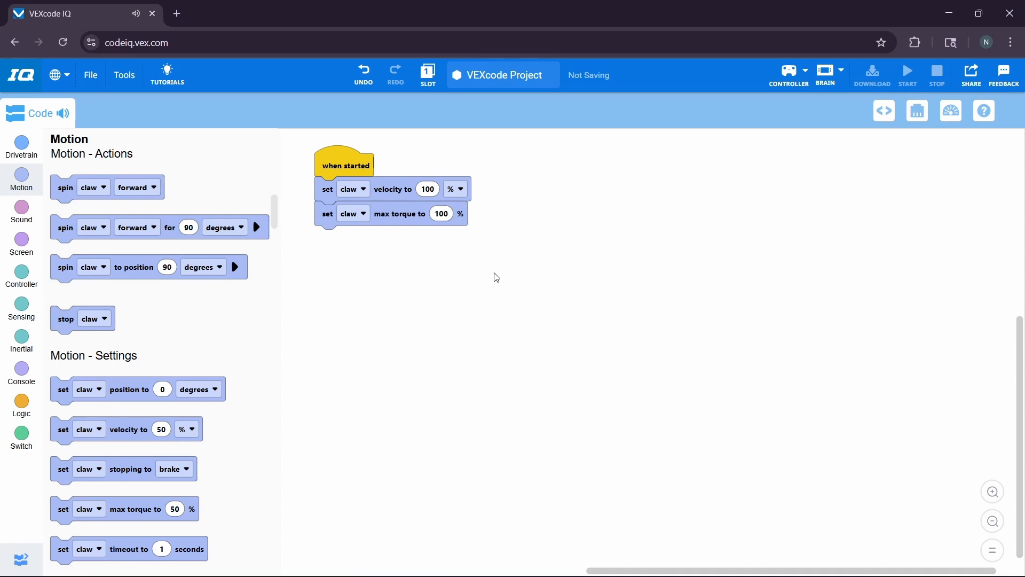
pyautogui.moveTo(470, 262)
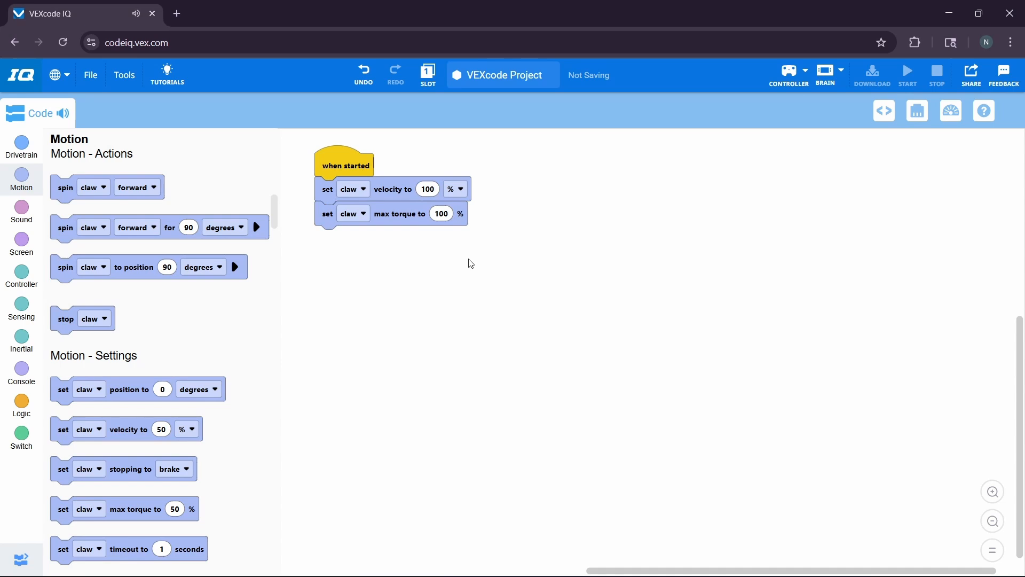
pyautogui.moveTo(454, 252)
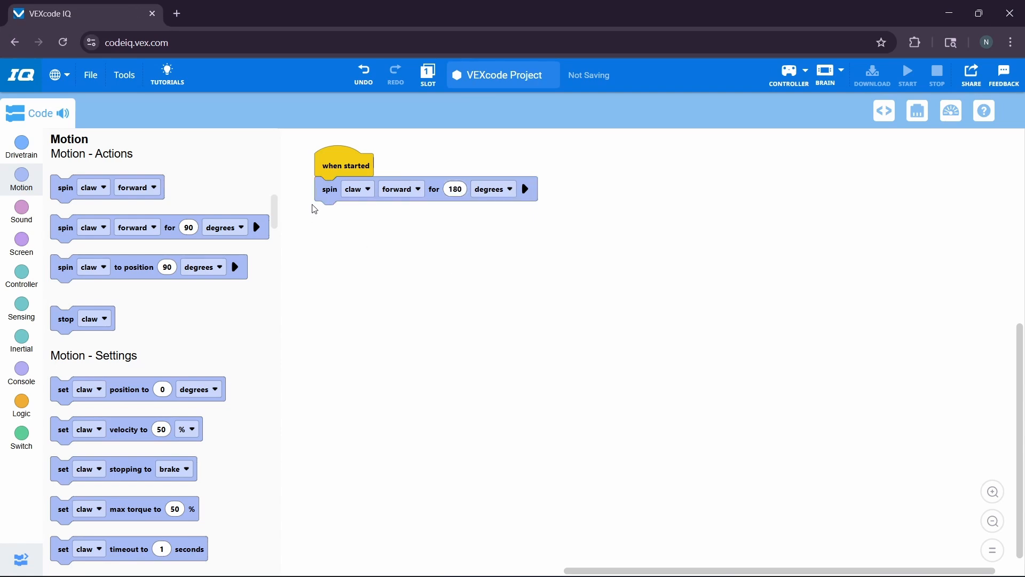
# Switch the spin claw block's direction to reverse and check its motor choices without changing them
pyautogui.click(401, 189)
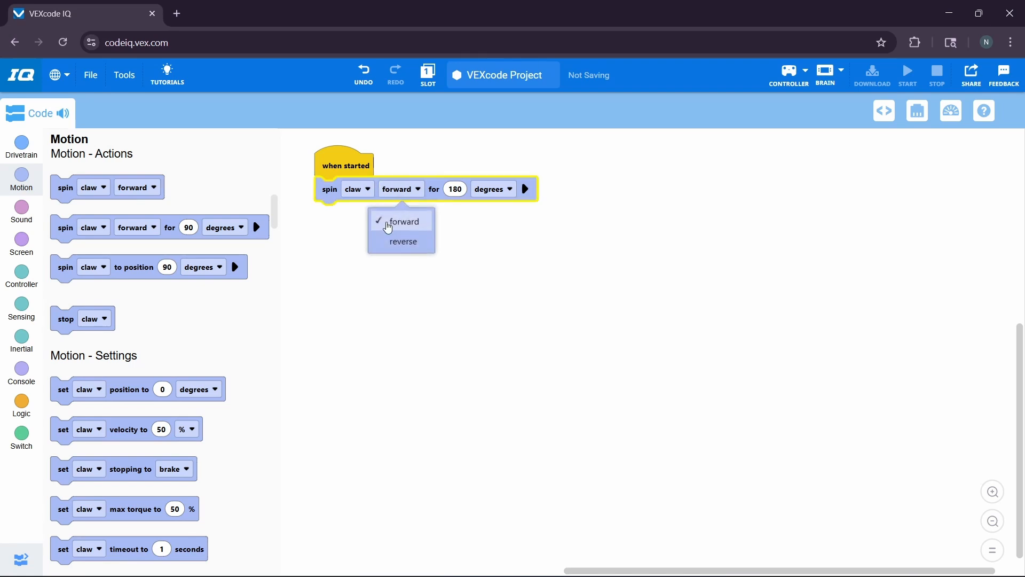
pyautogui.click(403, 241)
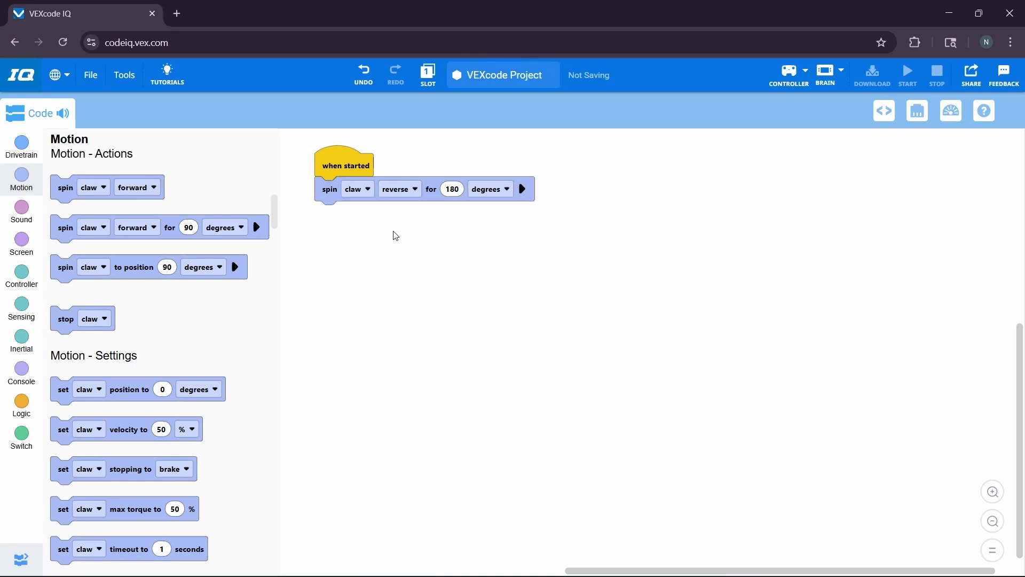
pyautogui.click(358, 189)
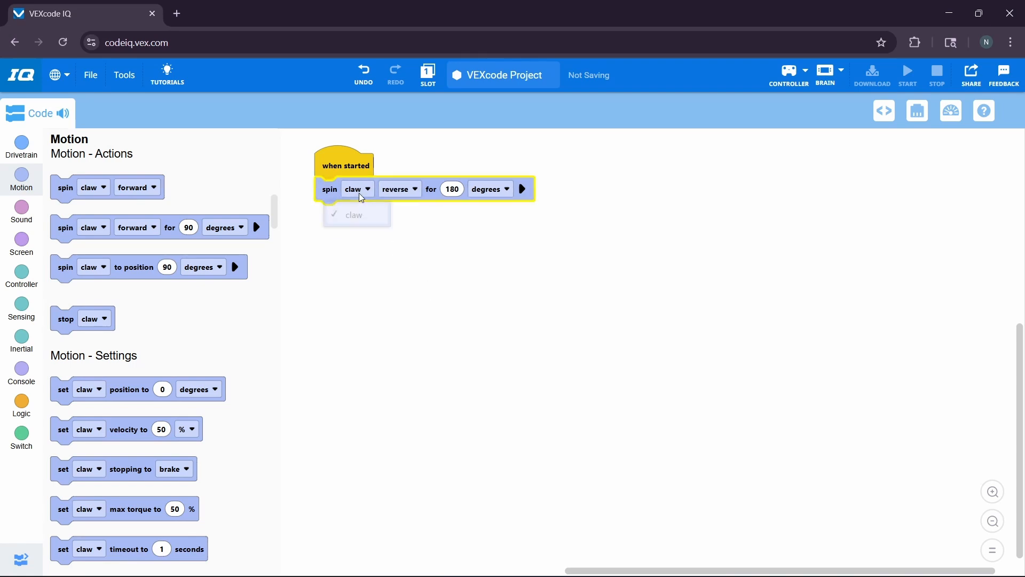
pyautogui.click(353, 215)
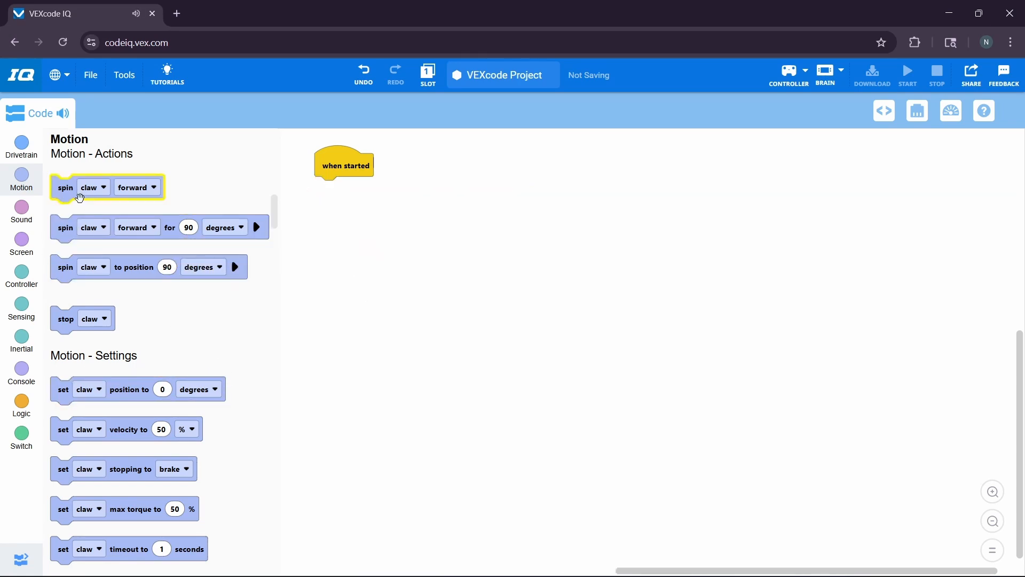
# Change the set claw stopping block under when started from brake to hold
pyautogui.scroll(-3)
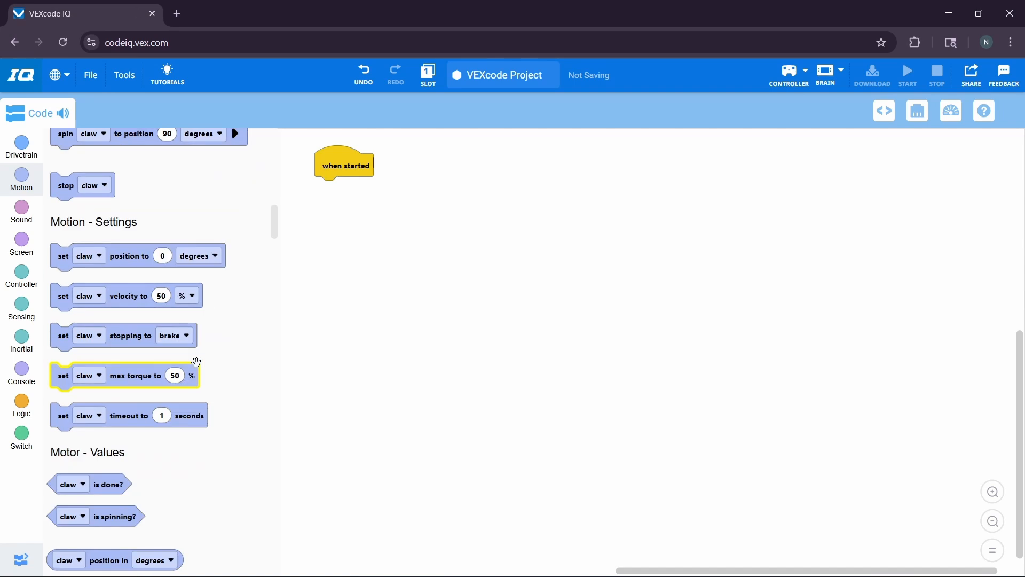
pyautogui.moveTo(230, 369)
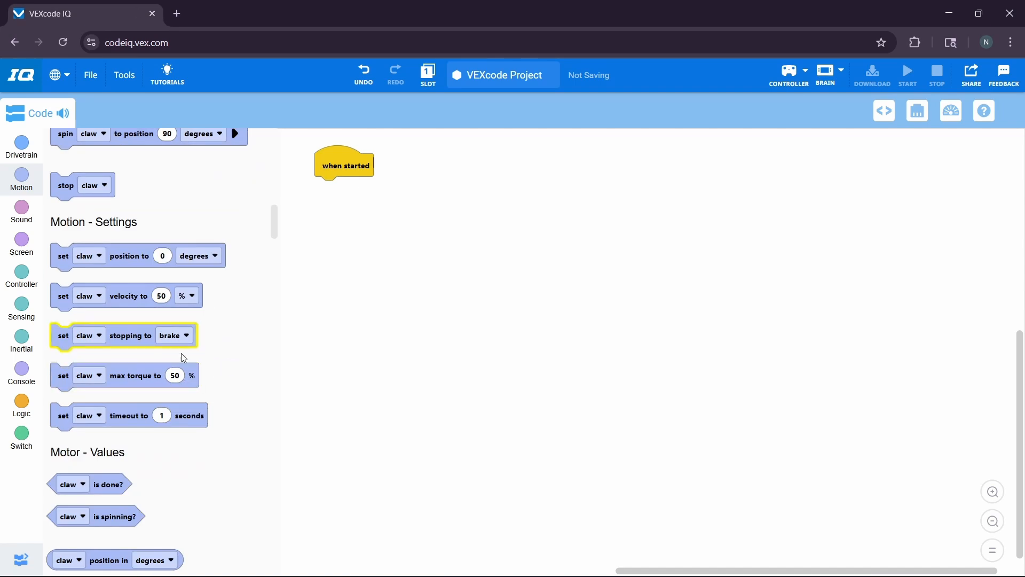
pyautogui.moveTo(127, 342)
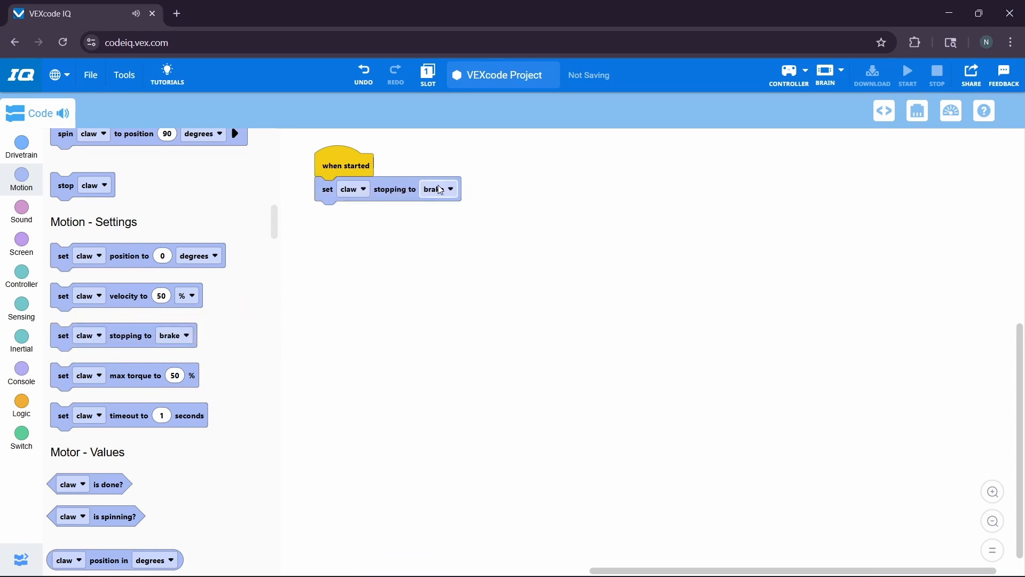
pyautogui.click(438, 189)
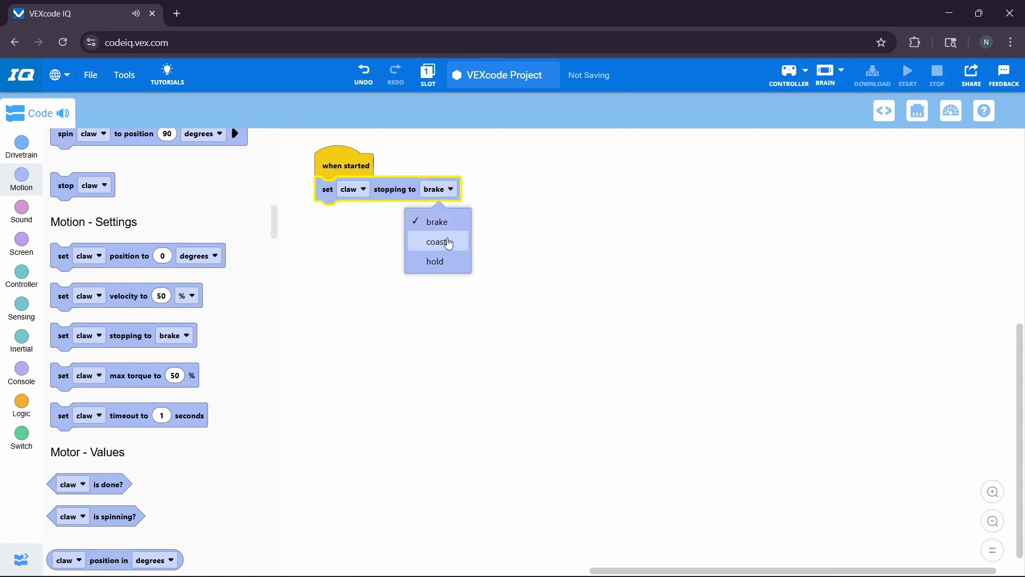
pyautogui.moveTo(435, 261)
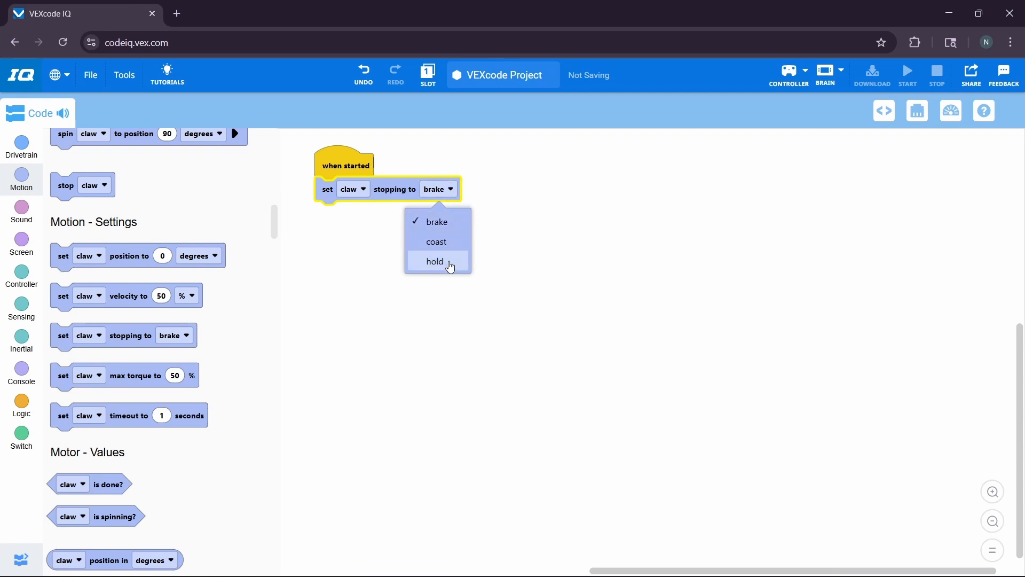
pyautogui.click(434, 261)
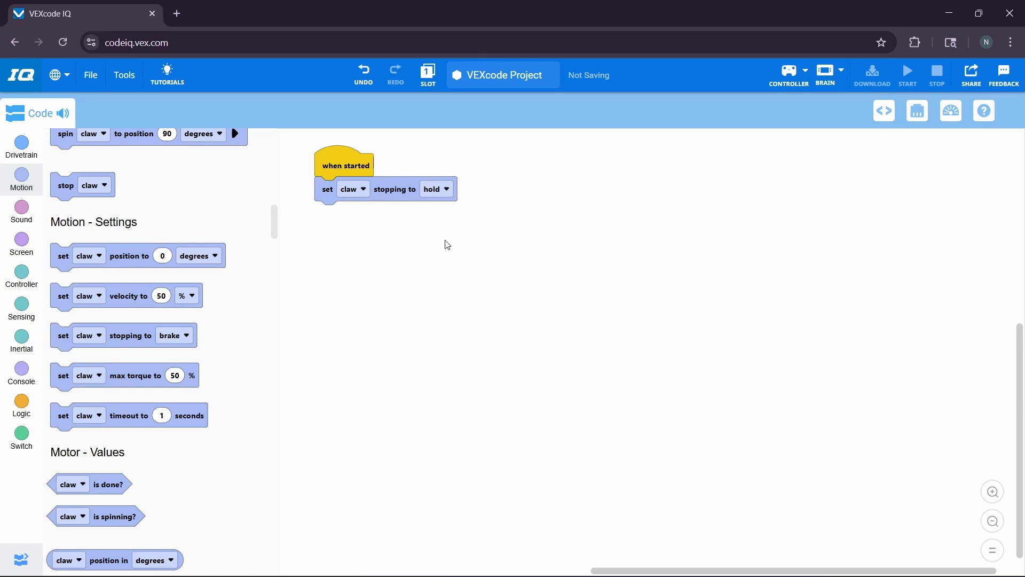
pyautogui.moveTo(449, 275)
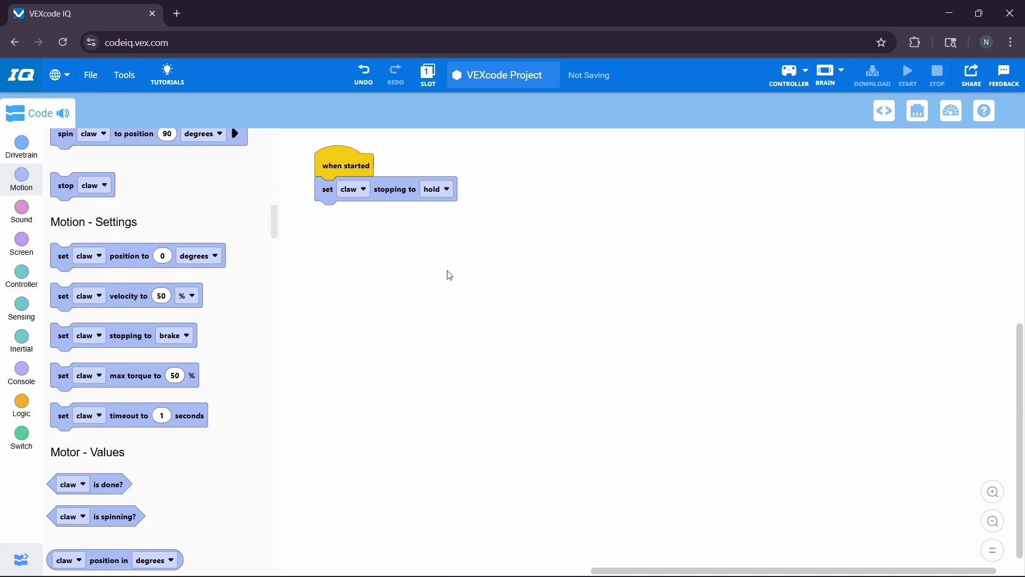
pyautogui.moveTo(446, 250)
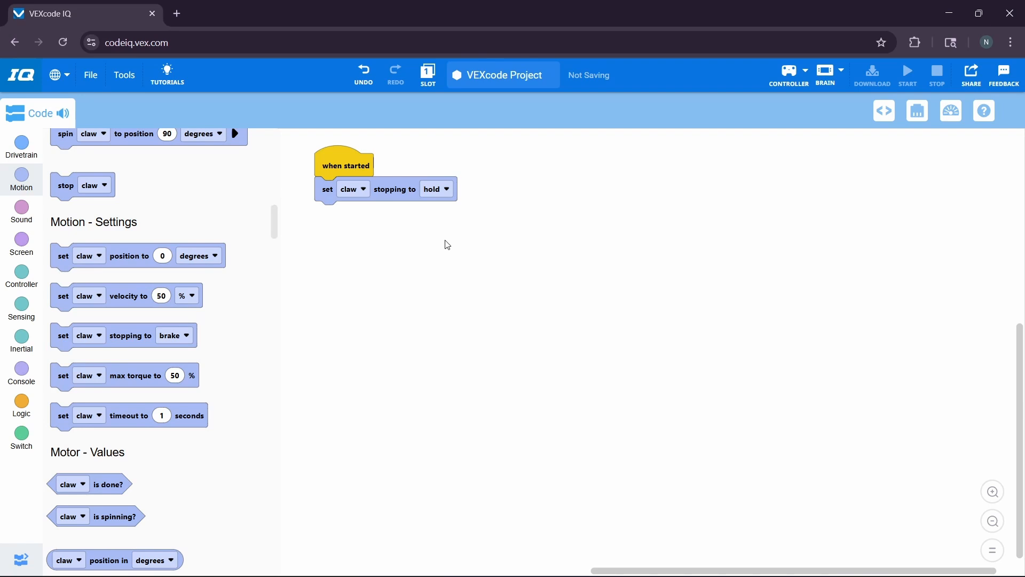
# Place a when Controller button E up pressed event and attach drive forward beneath it
pyautogui.click(21, 277)
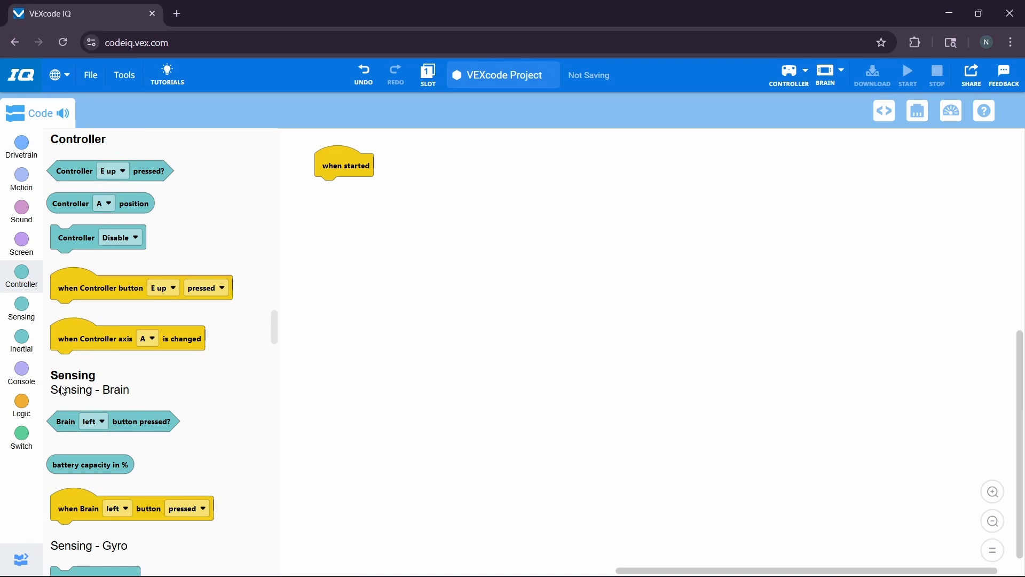
pyautogui.moveTo(76, 361)
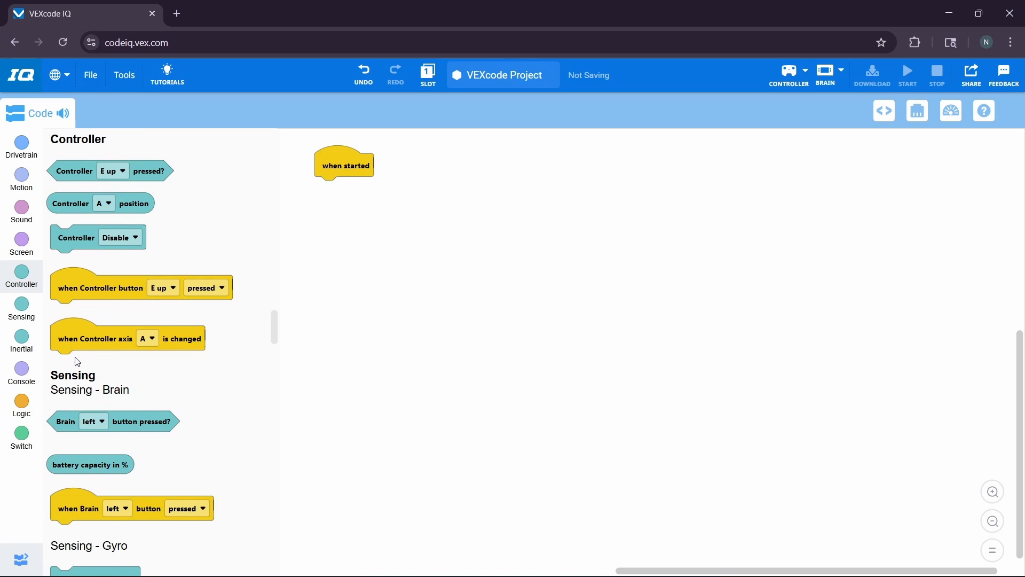
pyautogui.moveTo(338, 183)
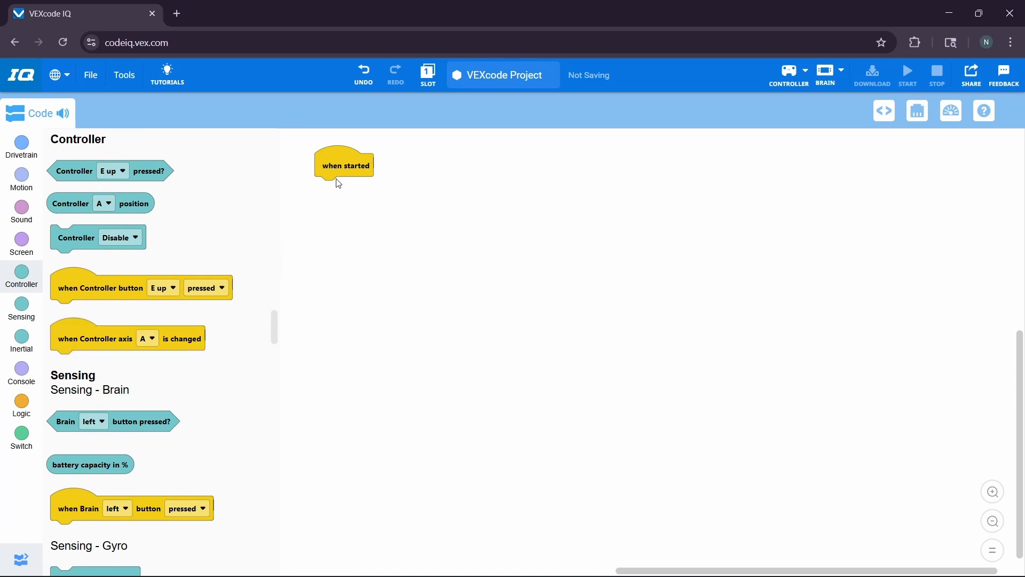
pyautogui.moveTo(345, 164); pyautogui.dragTo(241, 184)
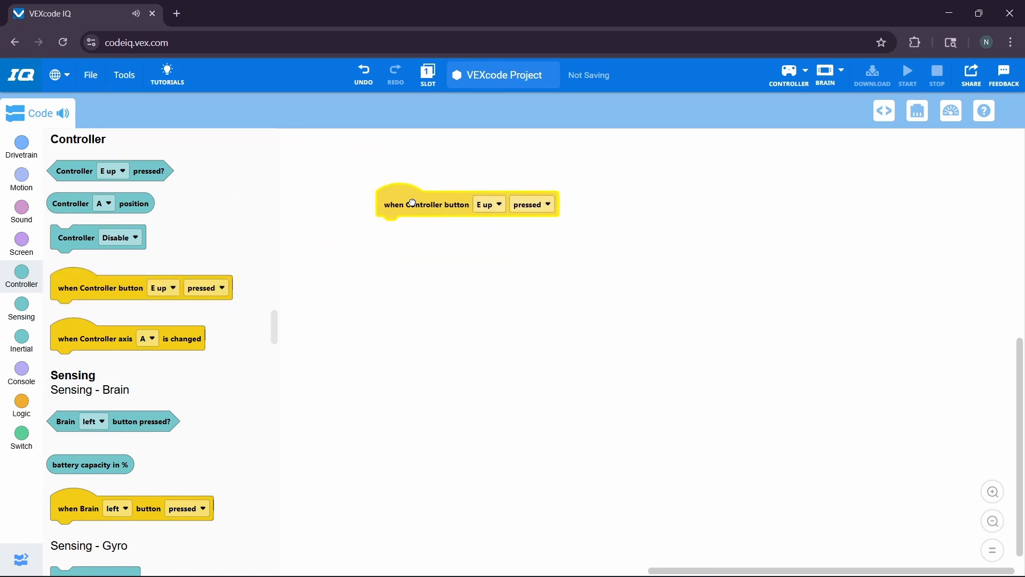
pyautogui.moveTo(428, 204); pyautogui.dragTo(393, 194)
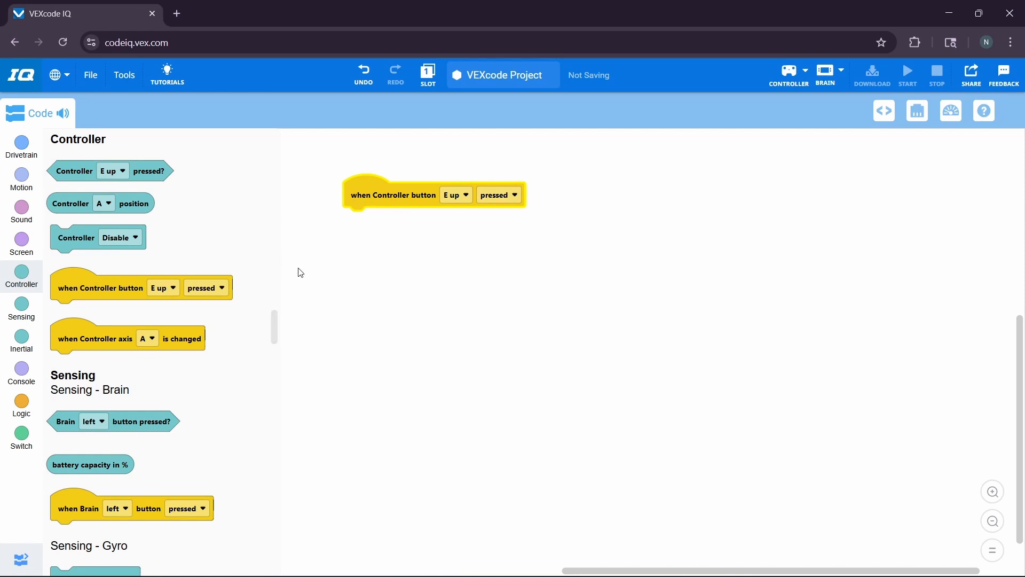
pyautogui.click(20, 143)
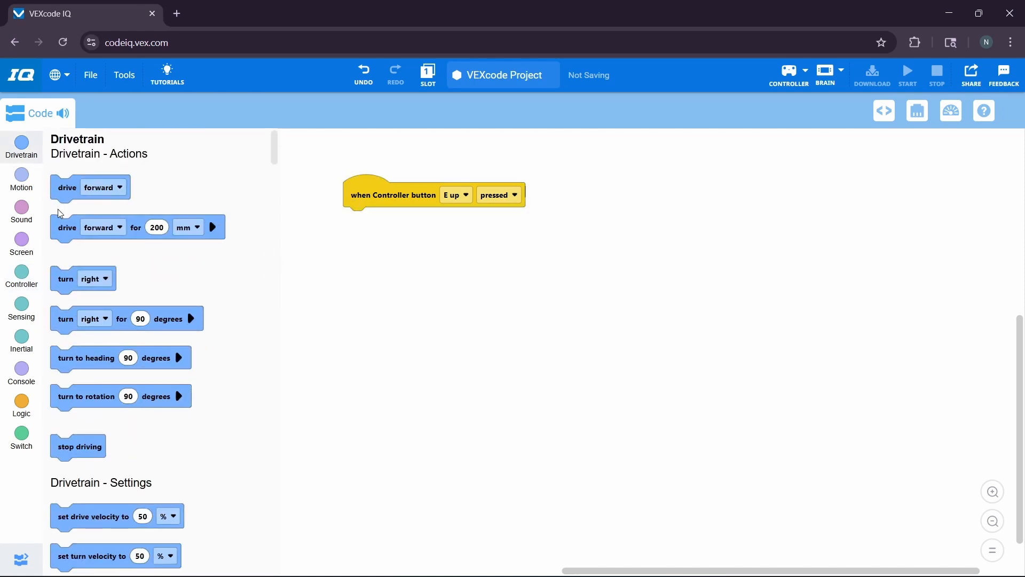
pyautogui.moveTo(67, 187); pyautogui.dragTo(358, 219)
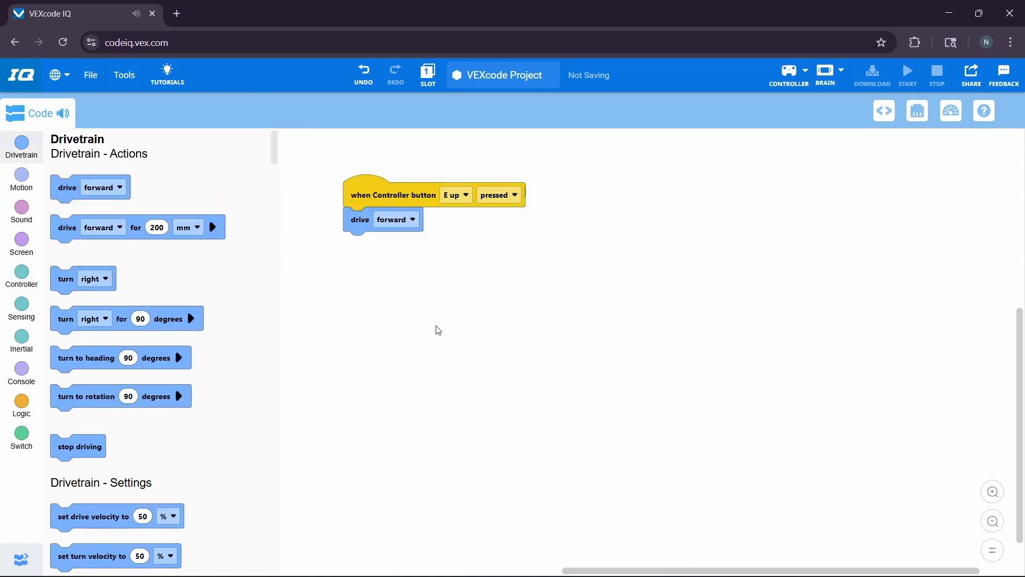